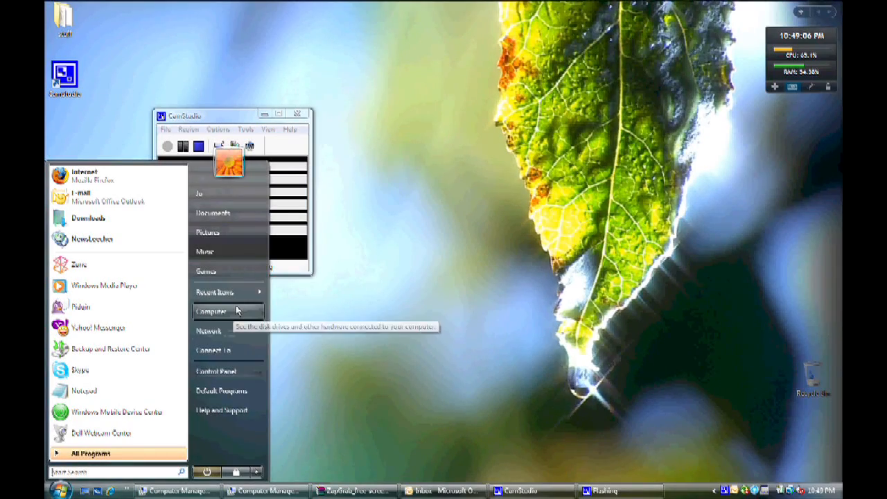
mouse_move(208, 330)
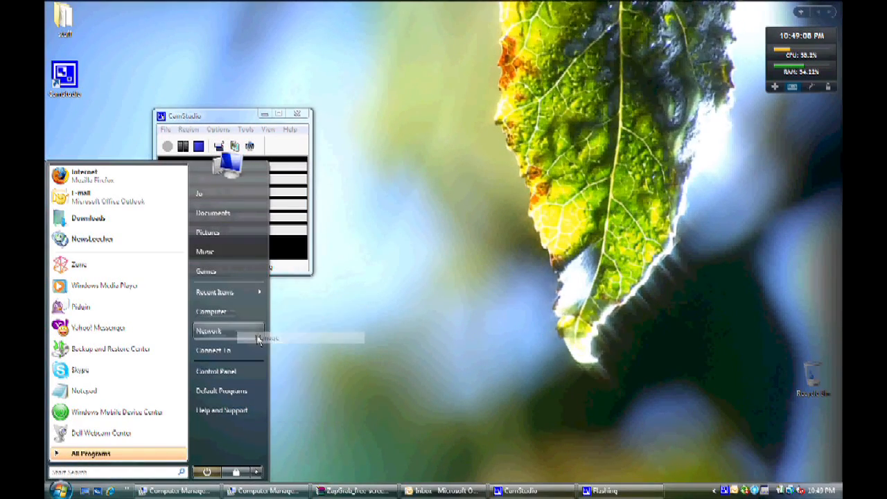